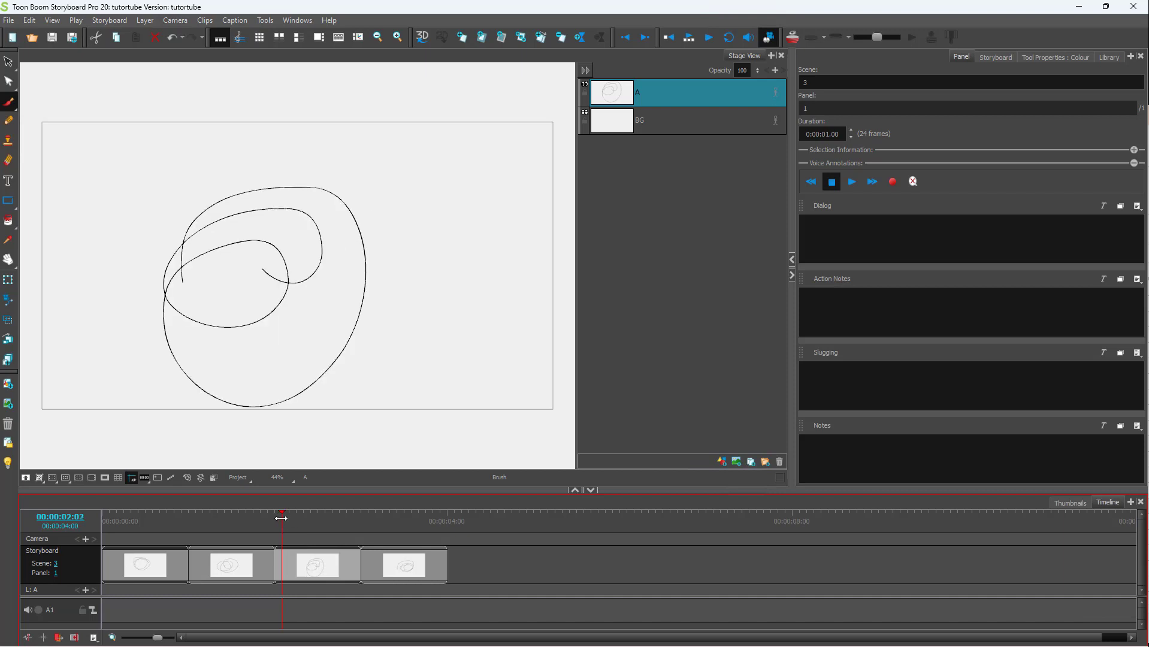
Step: Select a panel in the Timeline to begin resizing scene 2 to 33 frames
left_click(231, 564)
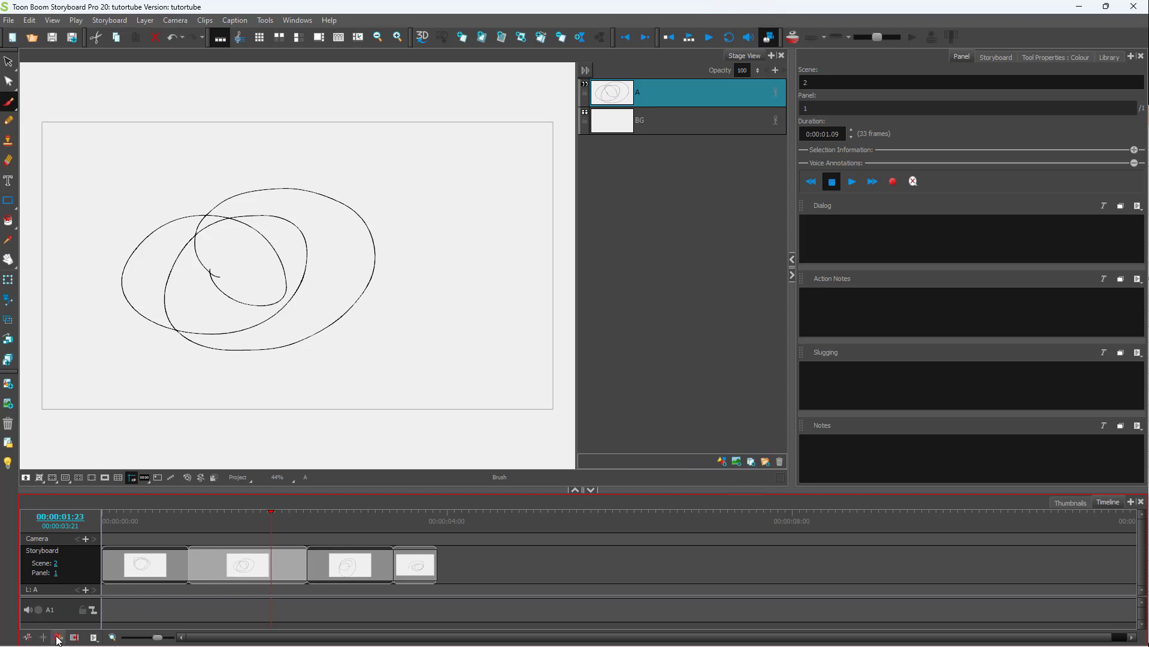
mouse_move(75, 636)
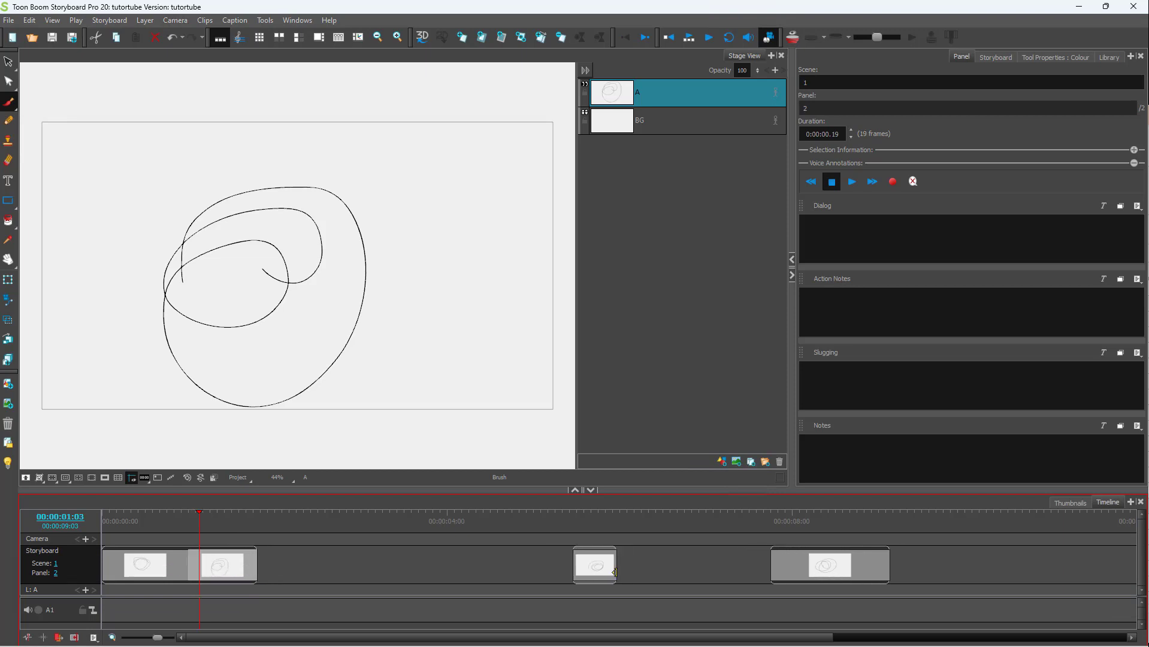
Step: Place the last two panels together after a gap and show scene 4's 30-frame panel
left_click(601, 564)
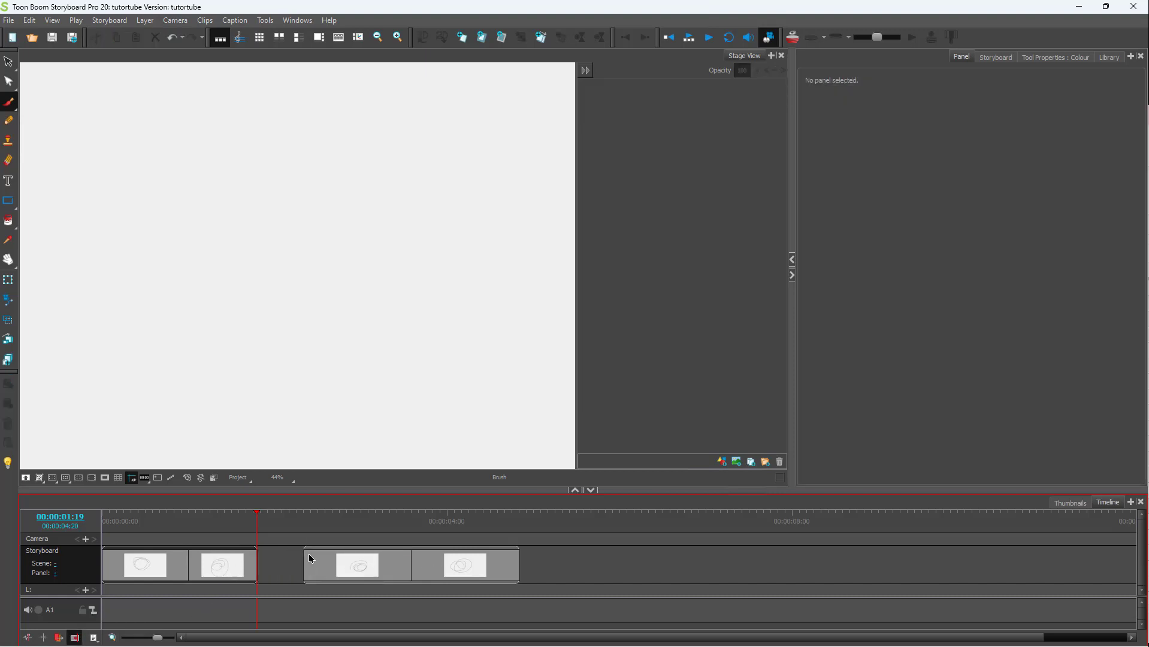
left_click(357, 566)
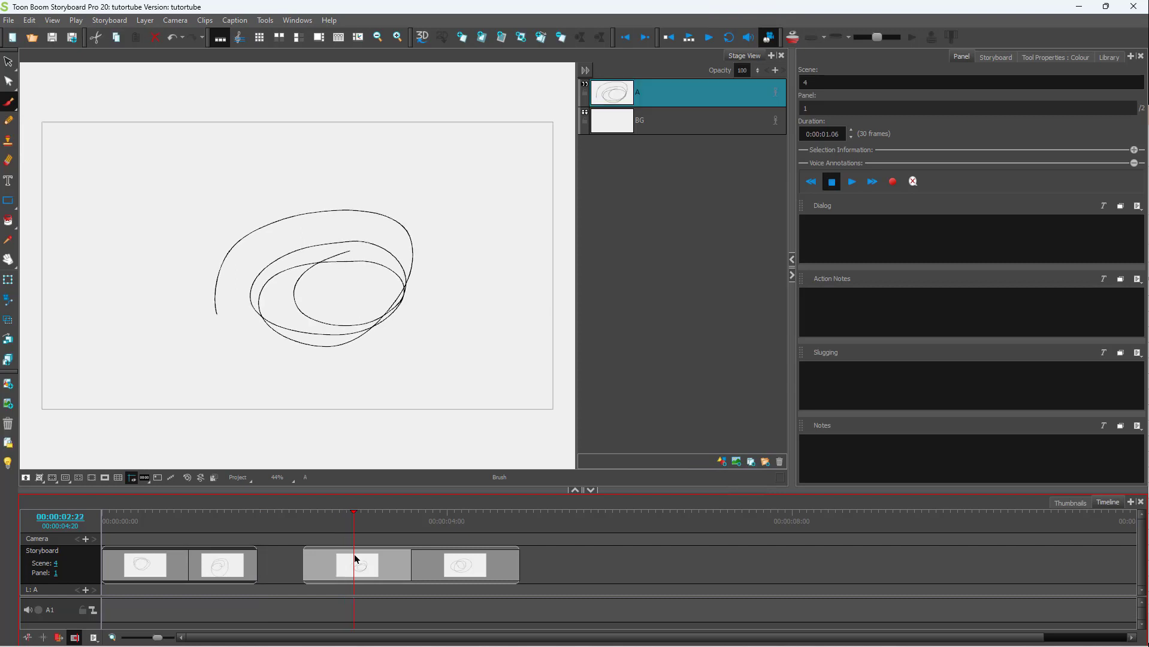